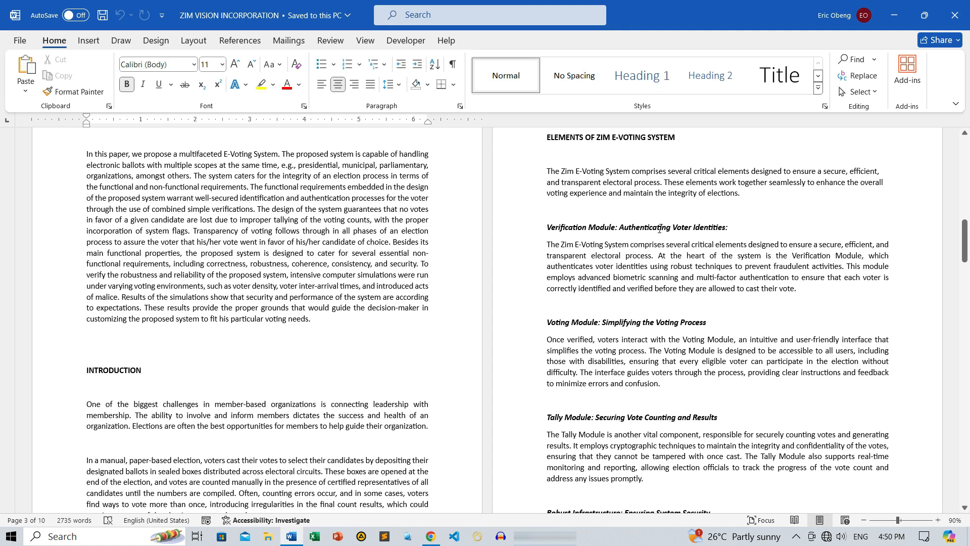
{"action": "mouse_move", "coordinate": [79, 126]}
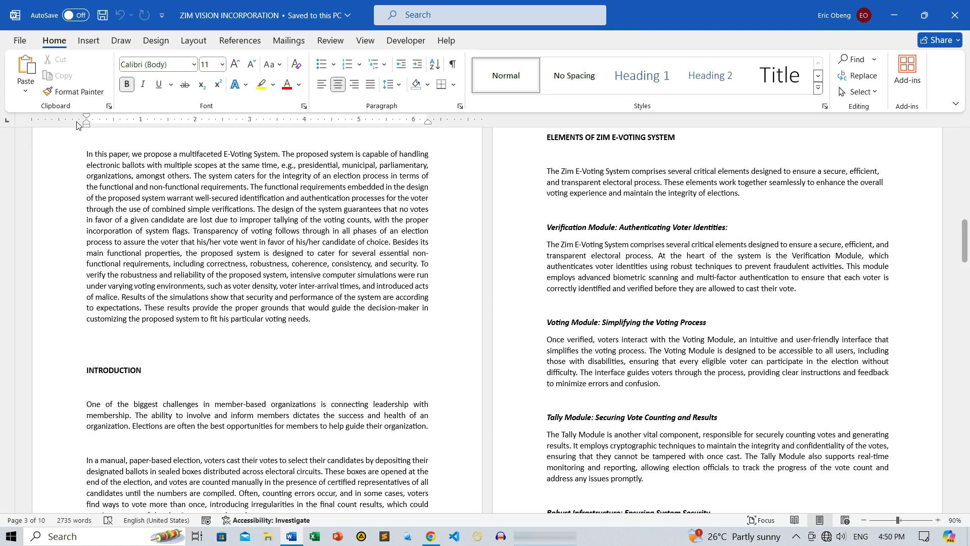
Switch to the Design tab to reach the page background options
{"action": "left_click", "coordinate": [155, 40]}
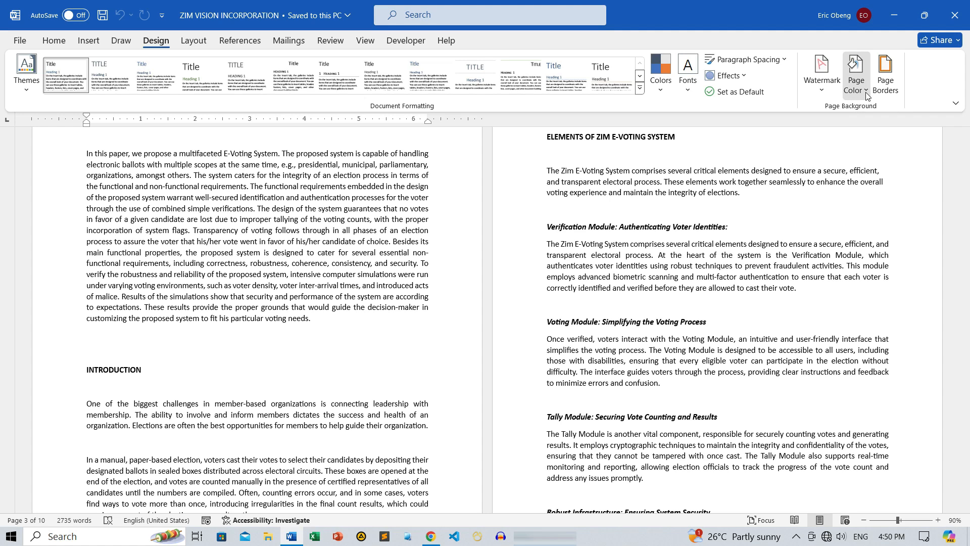
Apply a light green theme page colour and scroll through the pages
{"action": "left_click", "coordinate": [855, 72]}
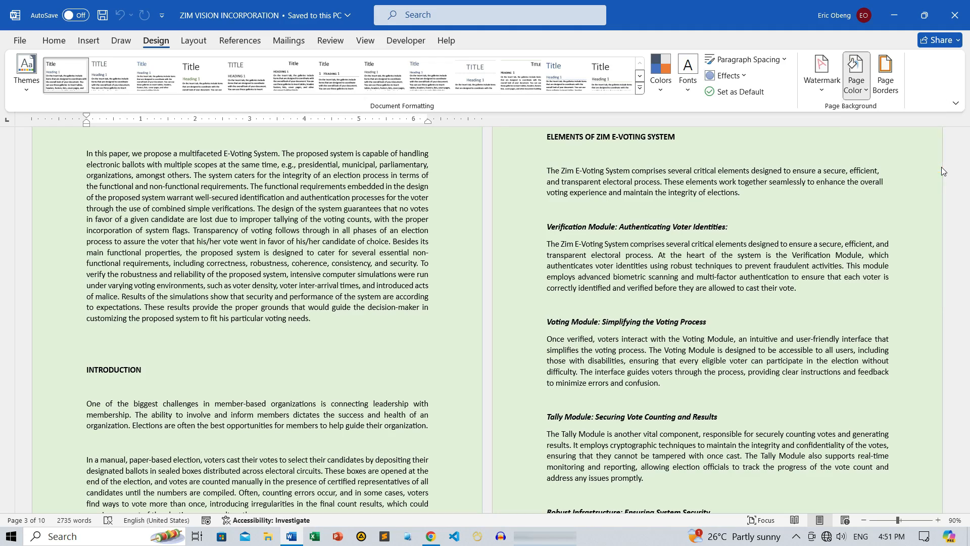
{"action": "left_click_drag", "start_coordinate": [964, 173], "coordinate": [964, 241]}
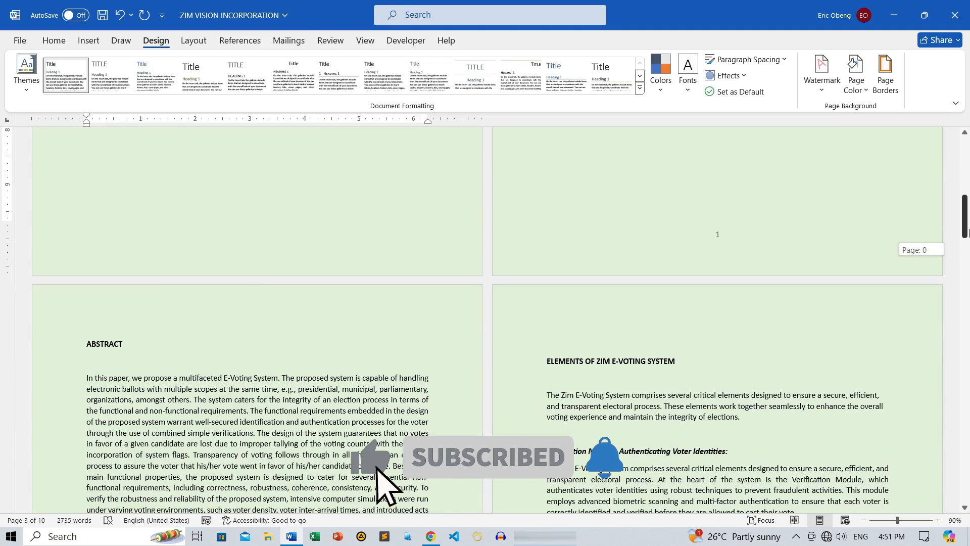
{"action": "scroll", "scroll_direction": "down", "scroll_amount": 3}
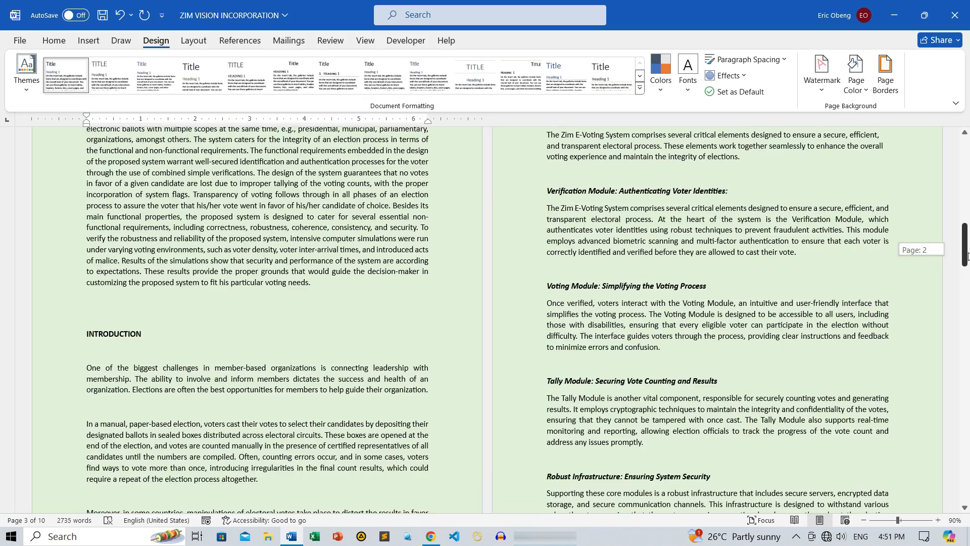
{"action": "scroll", "scroll_direction": "down", "scroll_amount": 3}
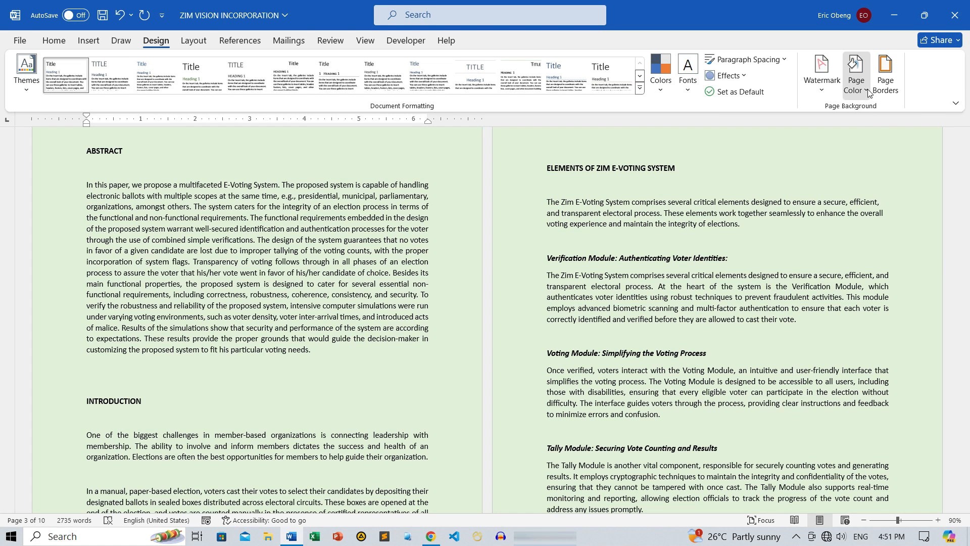
Set the page colour to a custom pale yellow (#FFFFC1) through More Colors
{"action": "left_click", "coordinate": [855, 71]}
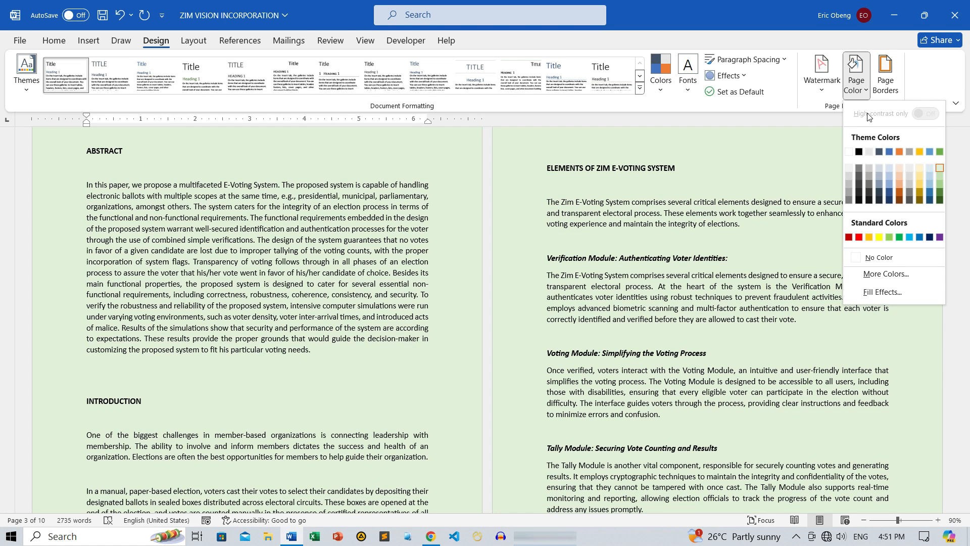
{"action": "mouse_move", "coordinate": [886, 274]}
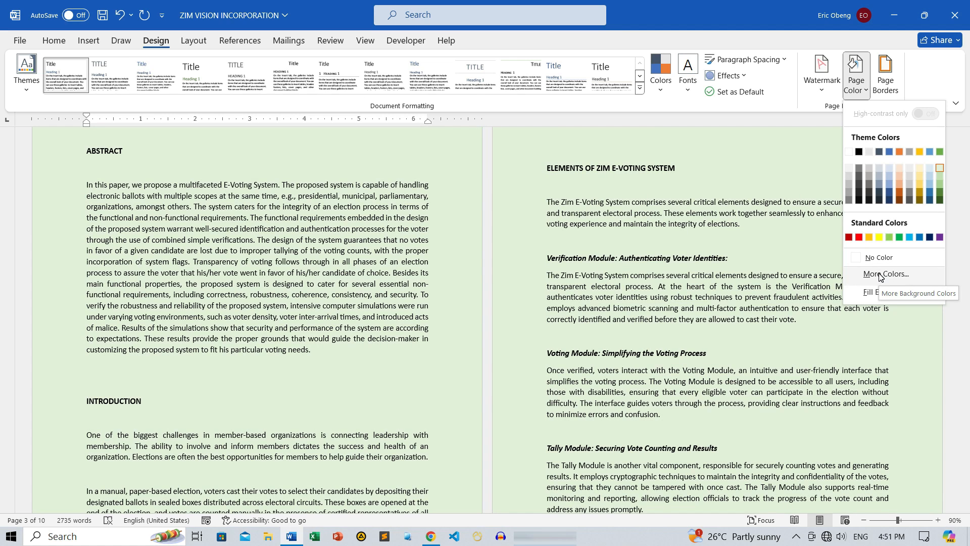
{"action": "left_click", "coordinate": [887, 274]}
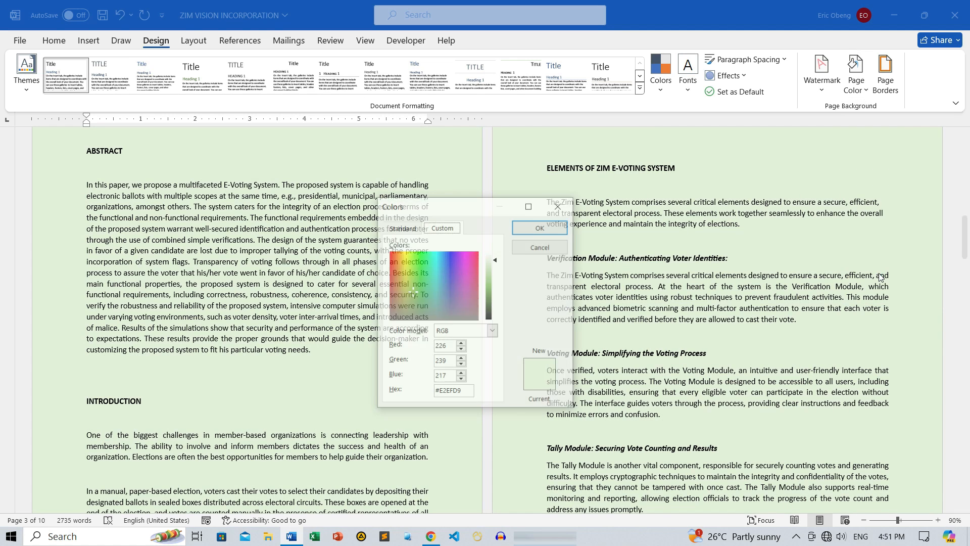
{"action": "left_click", "coordinate": [400, 226]}
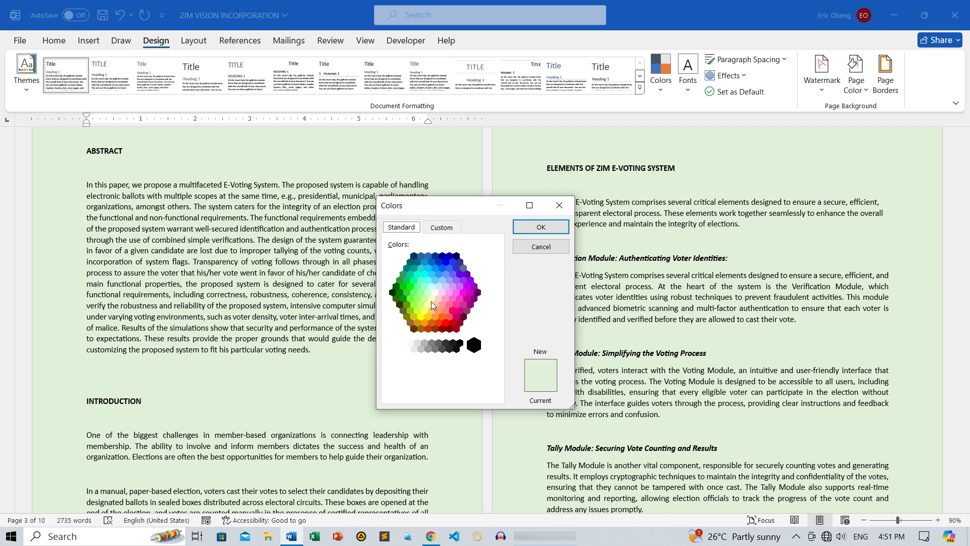
{"action": "left_click", "coordinate": [431, 299]}
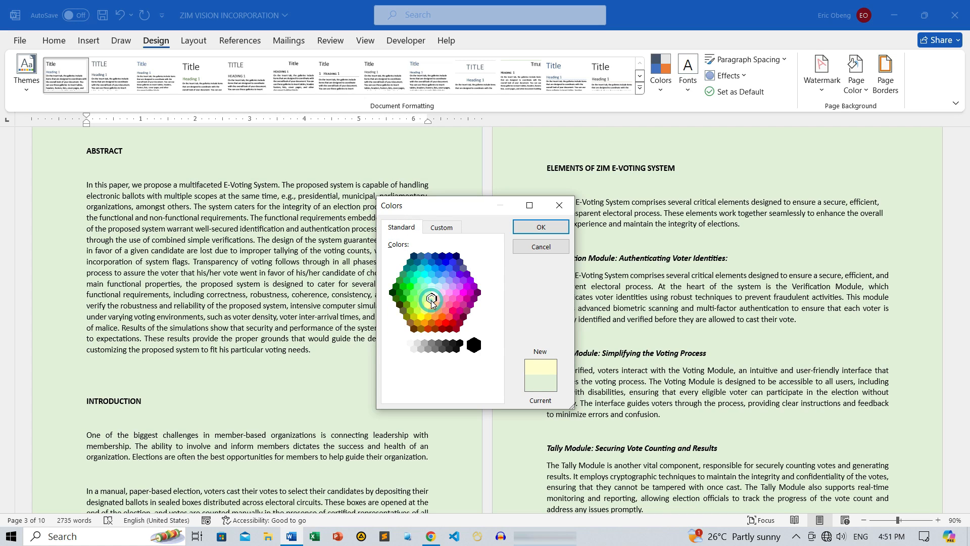
{"action": "left_click", "coordinate": [441, 227]}
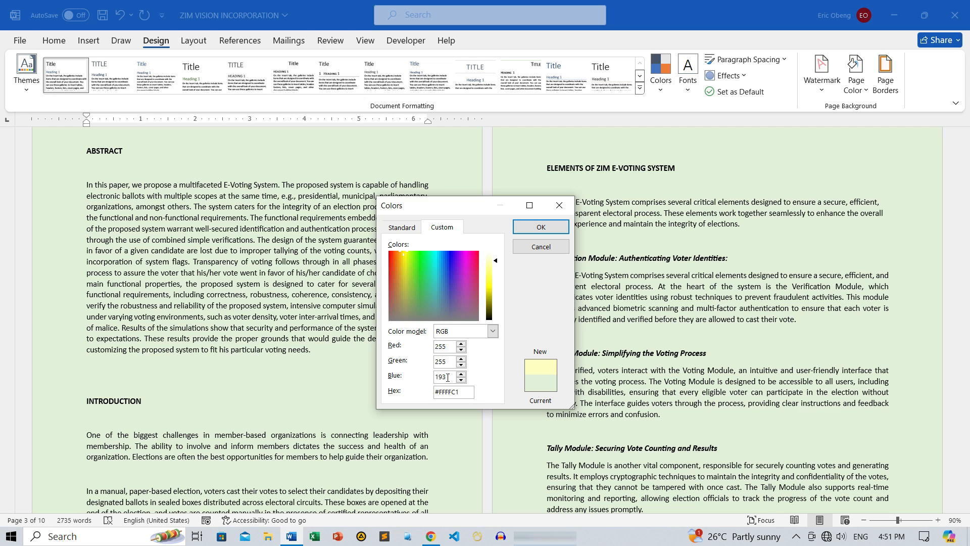
{"action": "left_click", "coordinate": [539, 227]}
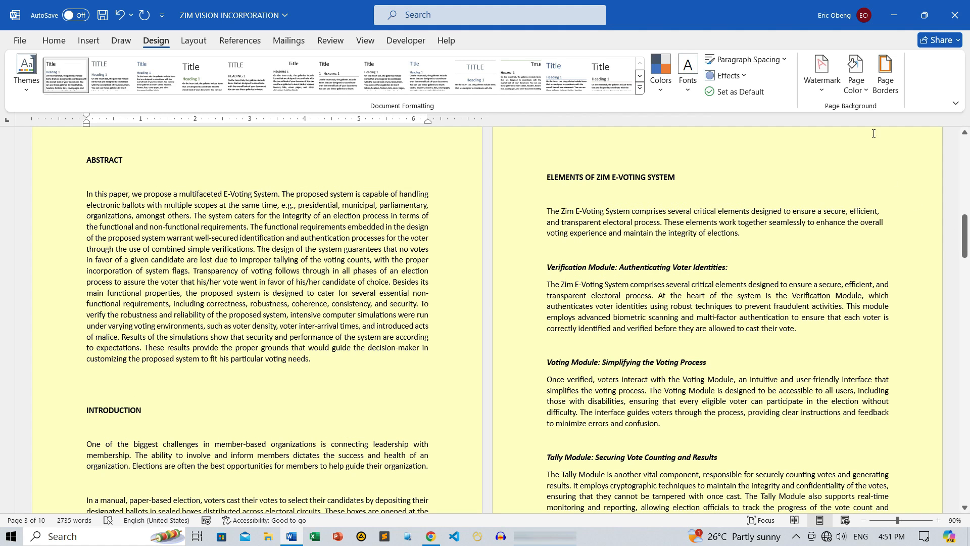
{"action": "left_click", "coordinate": [855, 75]}
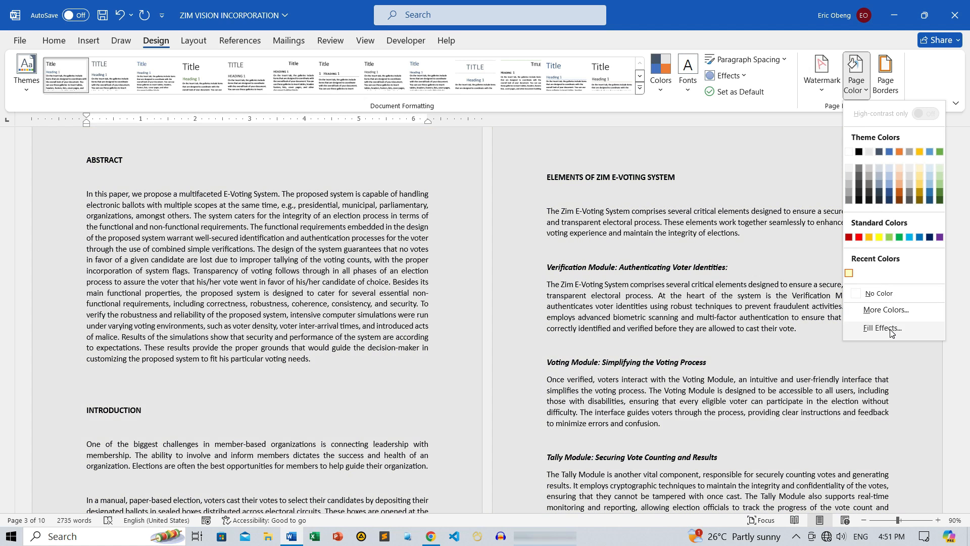
Fill the pages with a one-colour horizontal yellow gradient via Fill Effects
{"action": "left_click", "coordinate": [882, 328]}
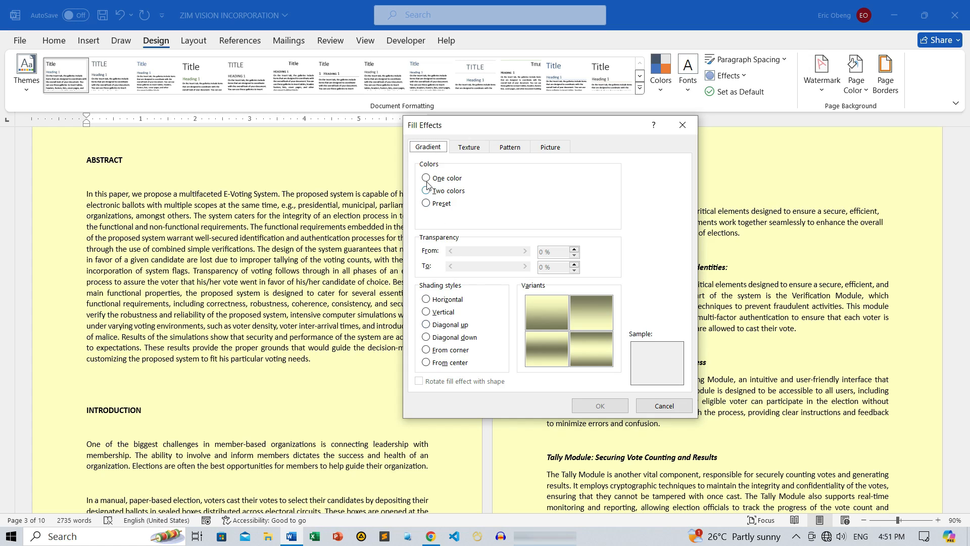
{"action": "left_click", "coordinate": [426, 179]}
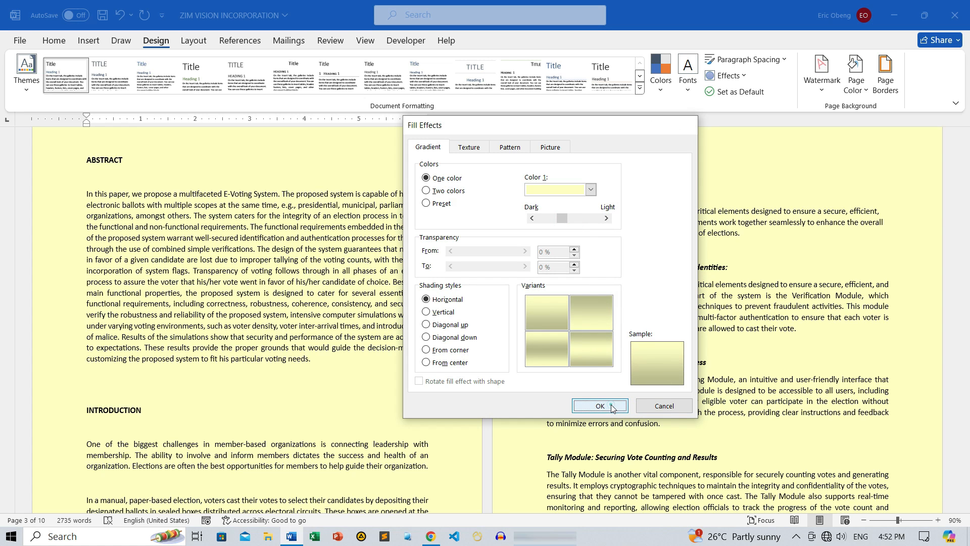
{"action": "left_click", "coordinate": [597, 405]}
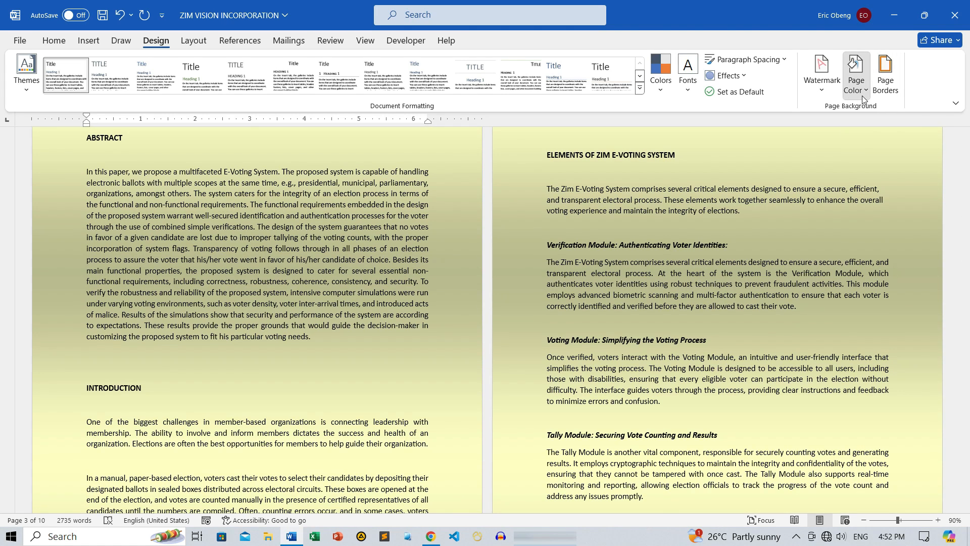
Change the gradient to two colours, with light cream as Color 2
{"action": "left_click", "coordinate": [856, 74]}
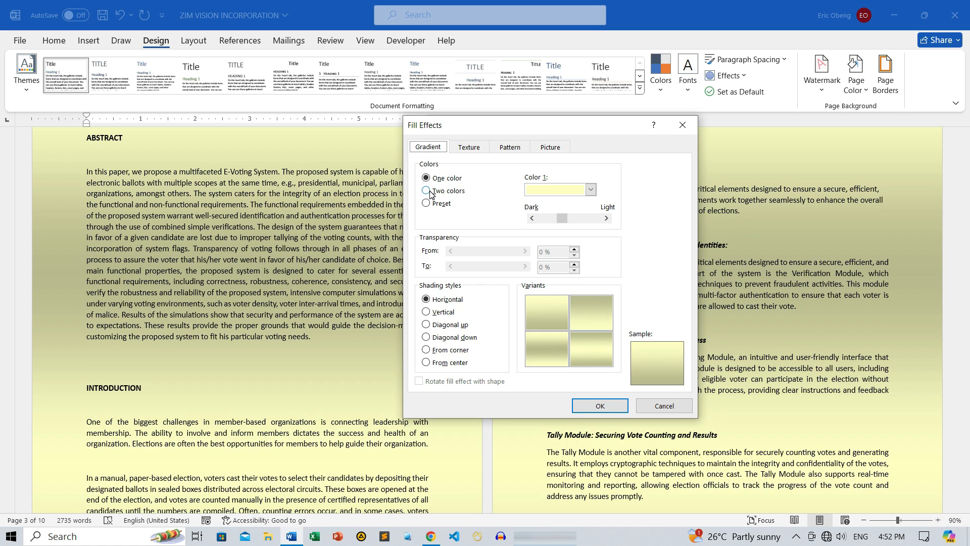
{"action": "left_click", "coordinate": [425, 191]}
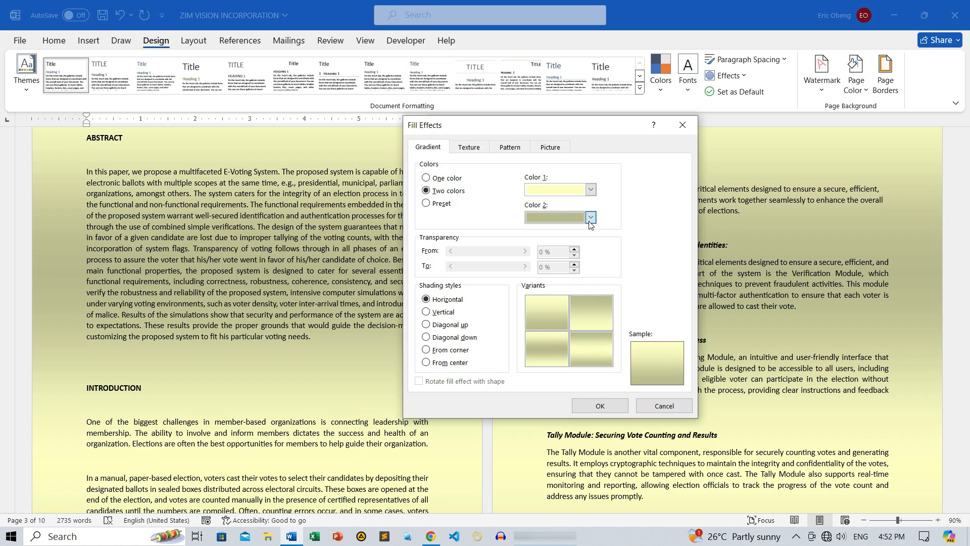
{"action": "left_click", "coordinate": [590, 217]}
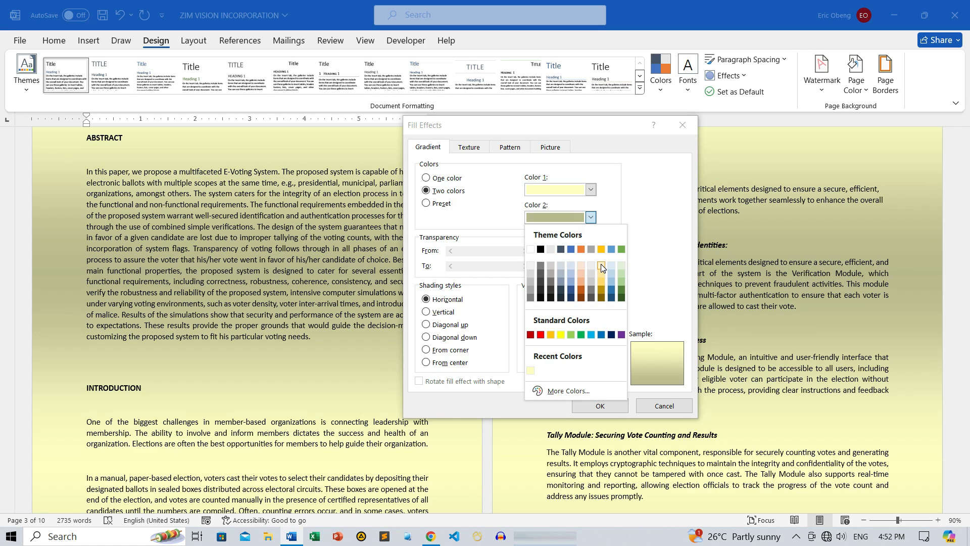
{"action": "left_click", "coordinate": [600, 267]}
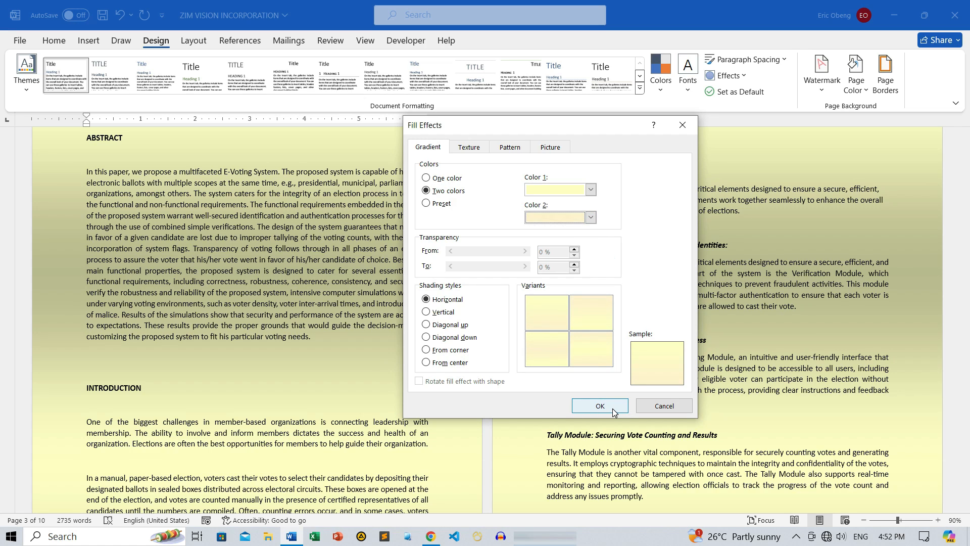
{"action": "left_click", "coordinate": [598, 405]}
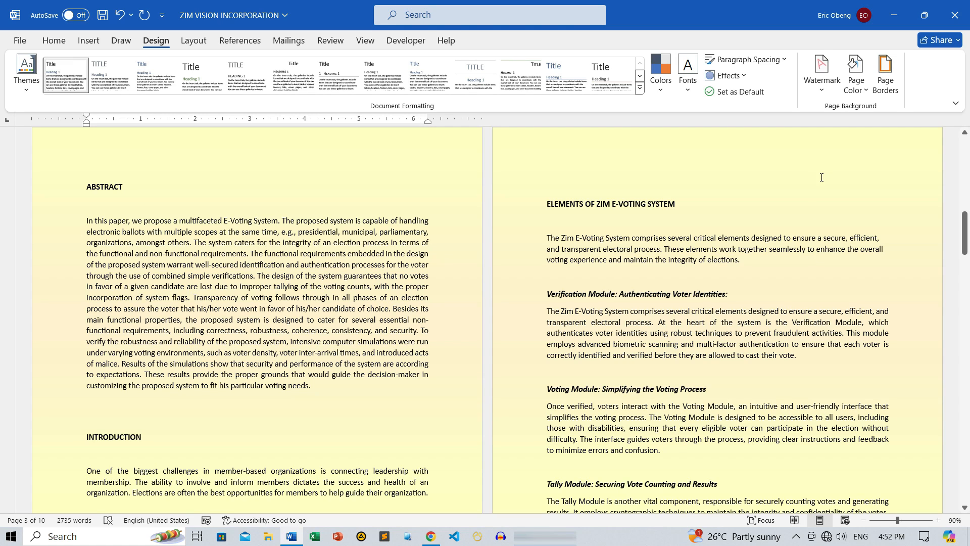
Fill the pages with the Newsprint texture from Fill Effects
{"action": "left_click", "coordinate": [855, 73]}
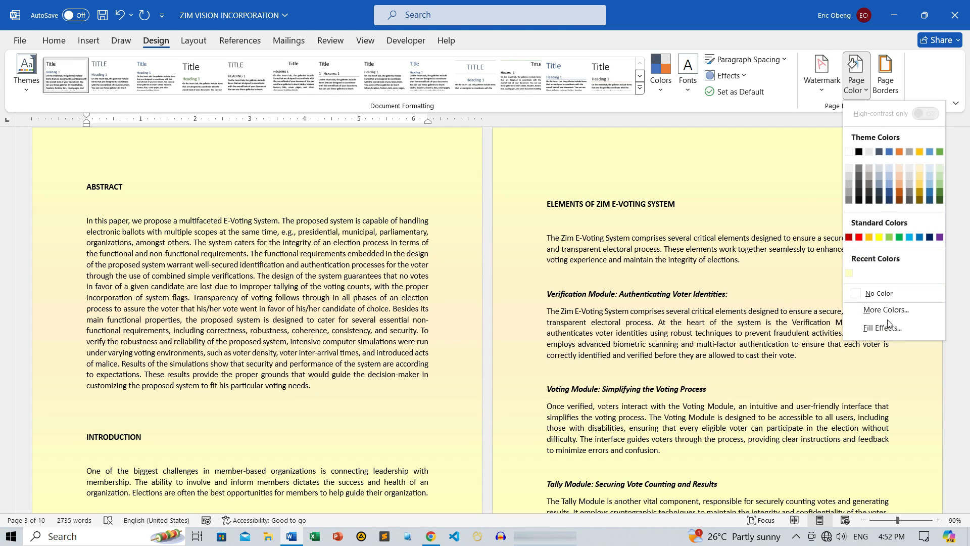
{"action": "left_click", "coordinate": [882, 327]}
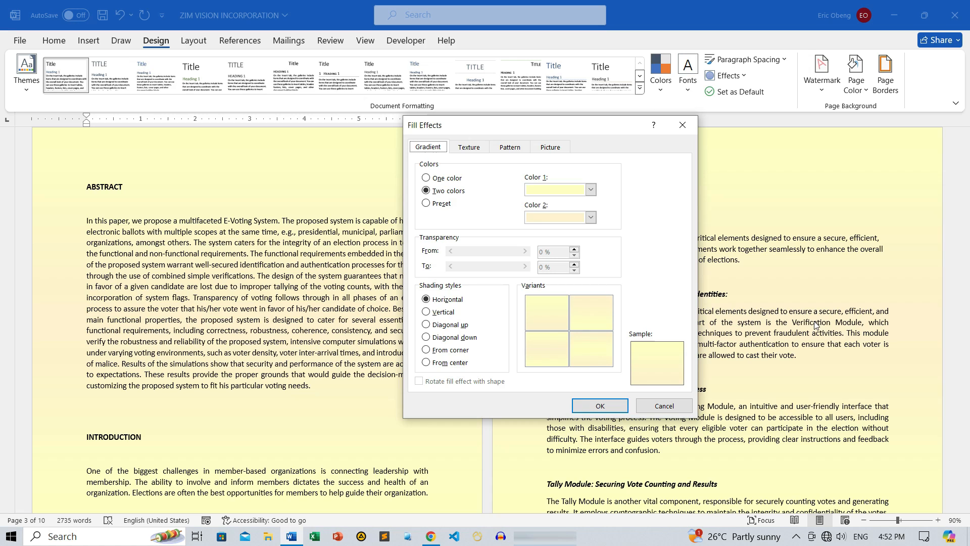
{"action": "left_click", "coordinate": [468, 147]}
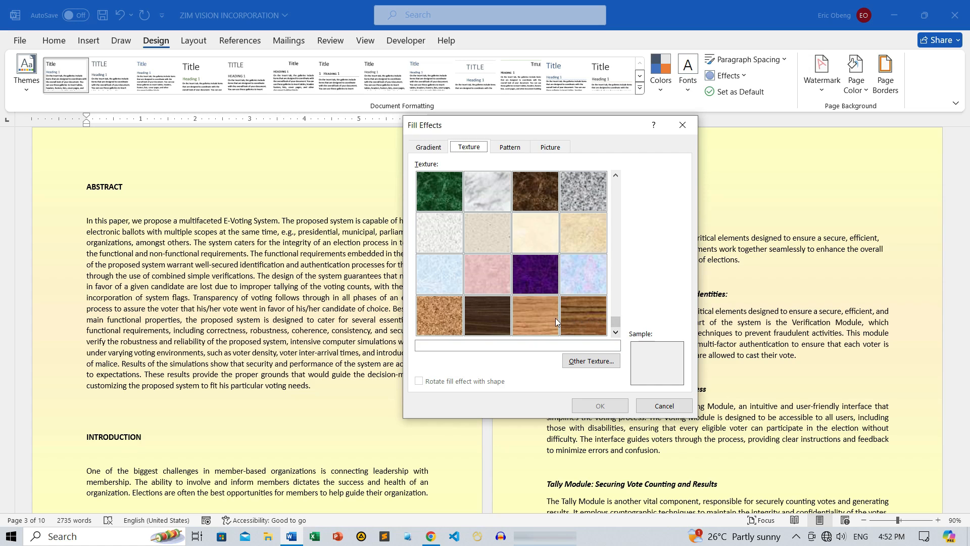
{"action": "left_click", "coordinate": [438, 232]}
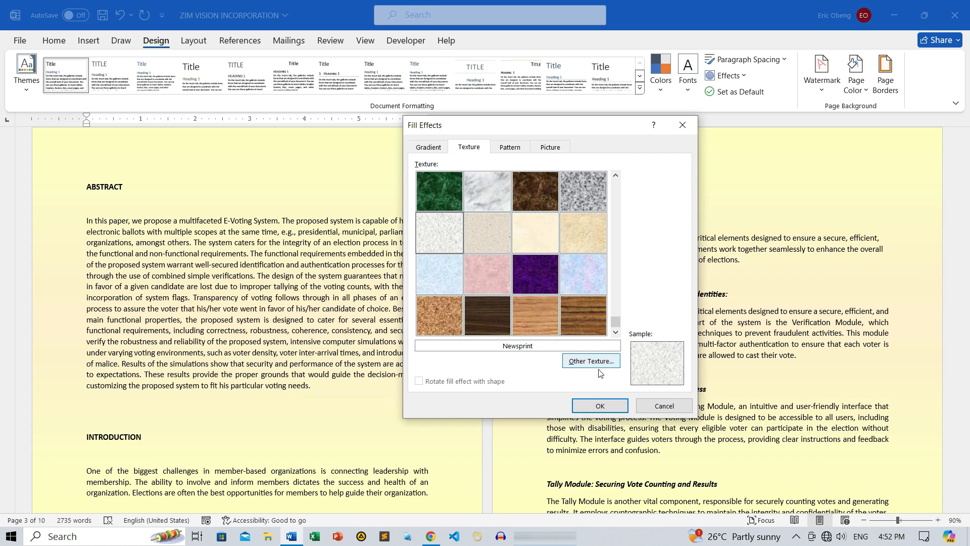
{"action": "left_click", "coordinate": [598, 405]}
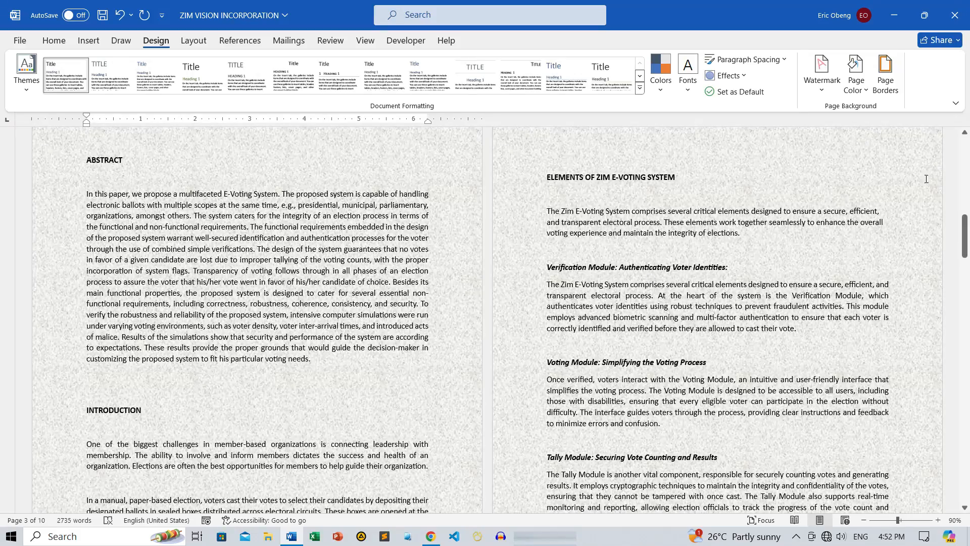
{"action": "mouse_move", "coordinate": [855, 75]}
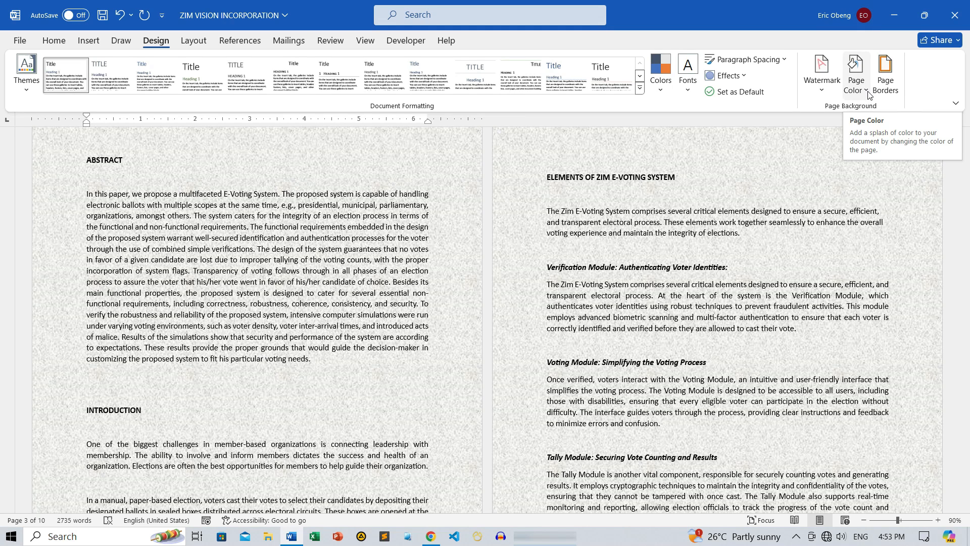
Apply the Shingle pattern with a green foreground and light green background
{"action": "left_click", "coordinate": [855, 72]}
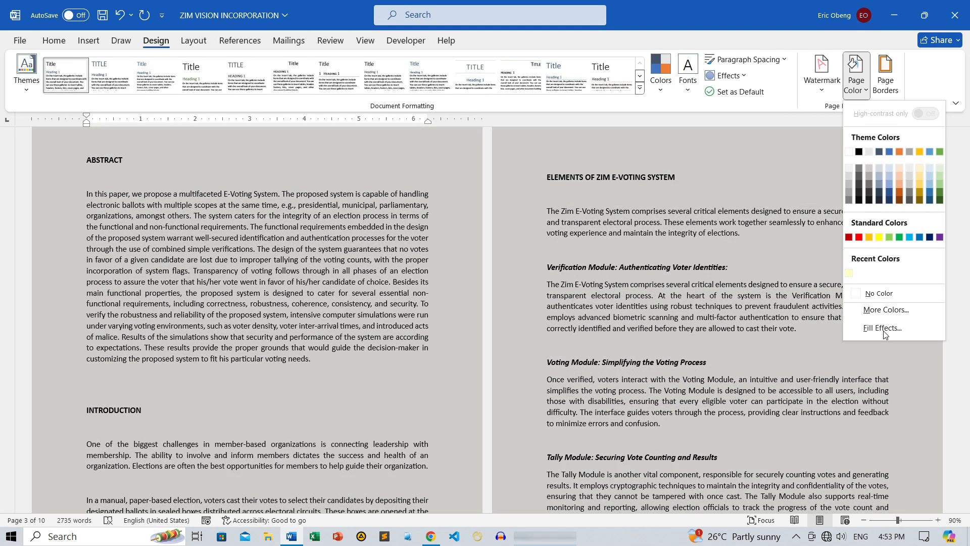
{"action": "left_click", "coordinate": [882, 327]}
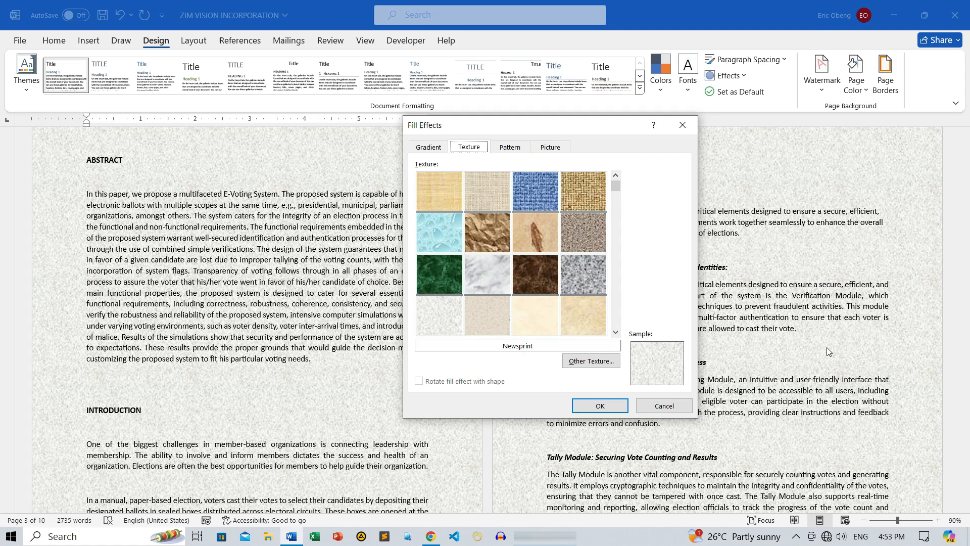
{"action": "left_click", "coordinate": [509, 146]}
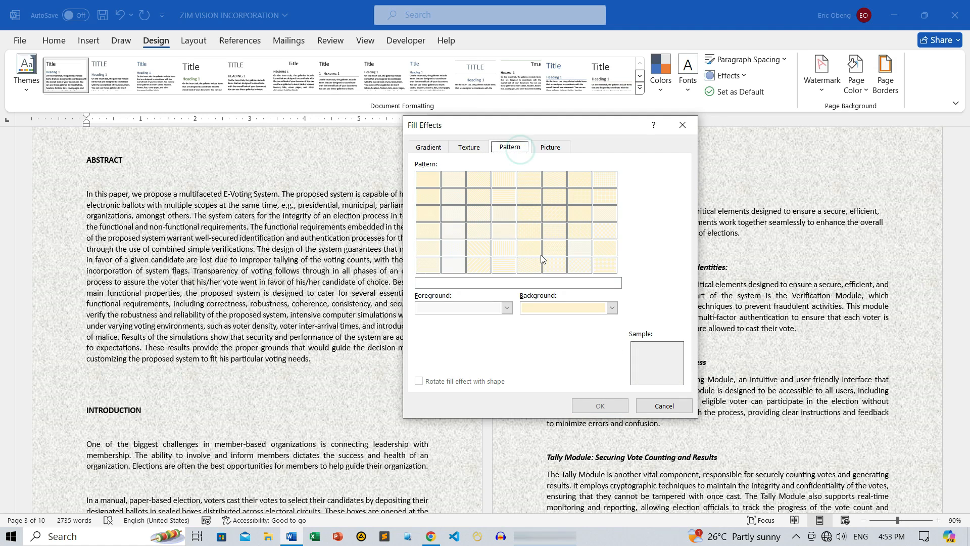
{"action": "left_click", "coordinate": [605, 265]}
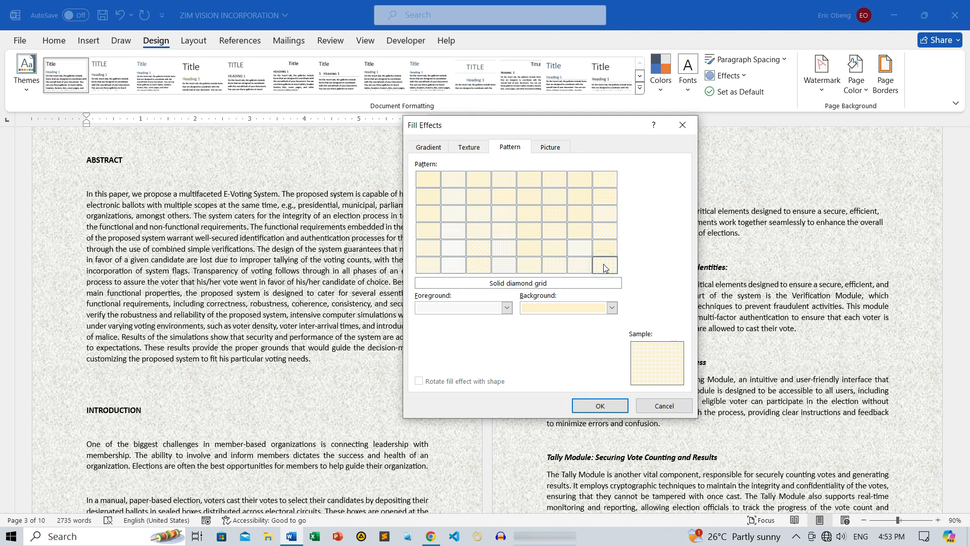
{"action": "left_click", "coordinate": [579, 230]}
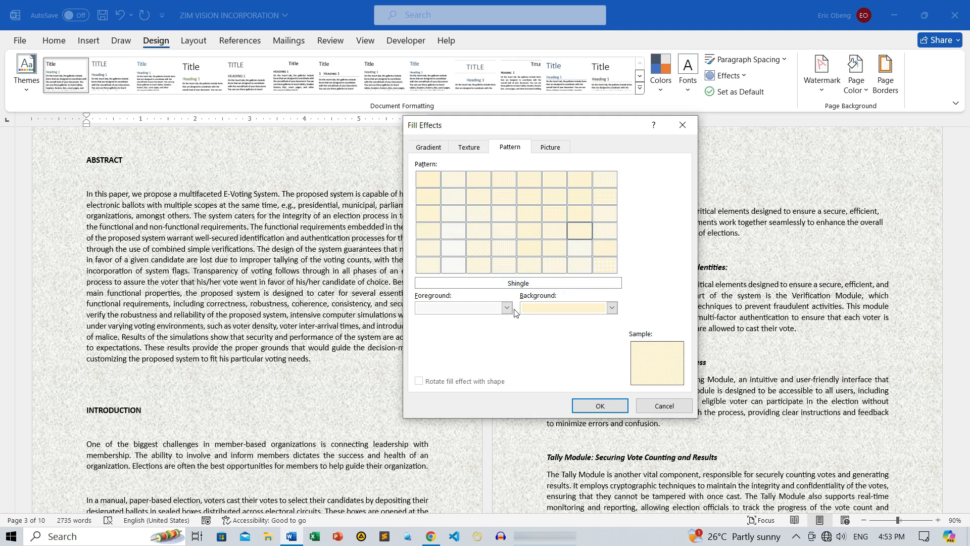
{"action": "left_click", "coordinate": [507, 308]}
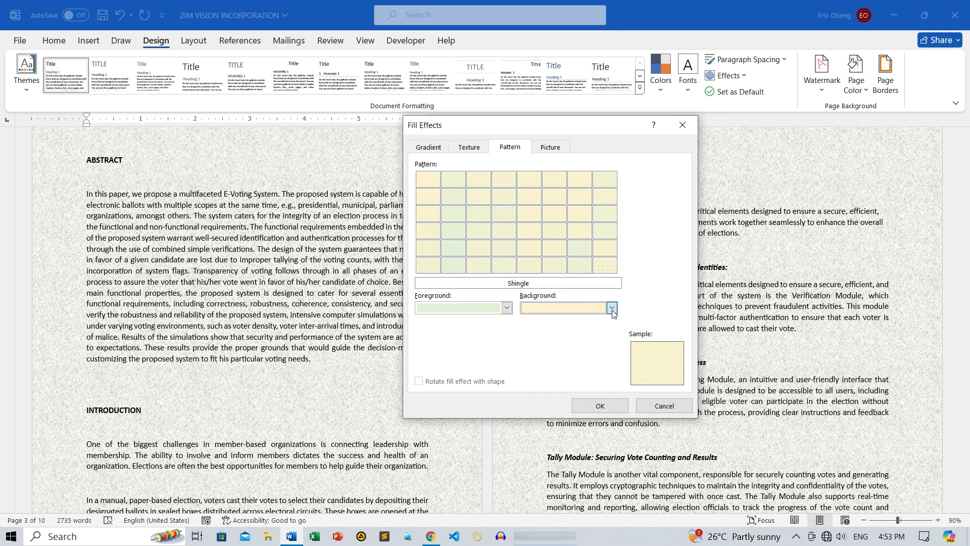
{"action": "left_click", "coordinate": [611, 308]}
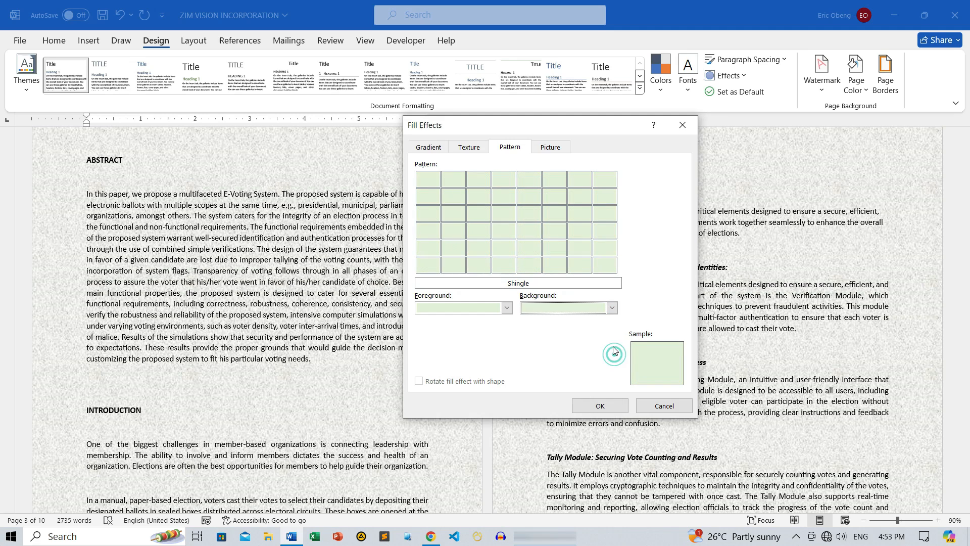
{"action": "left_click", "coordinate": [597, 212]}
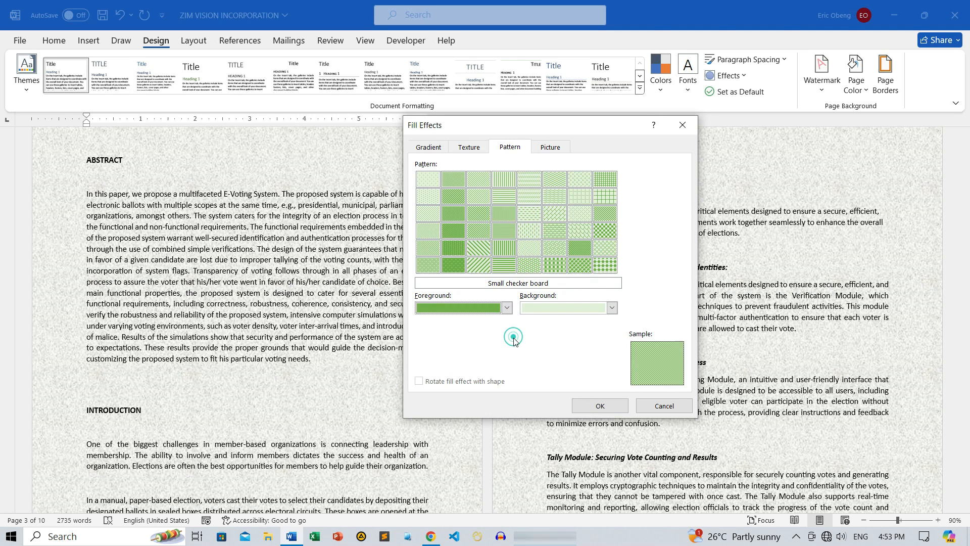
{"action": "left_click", "coordinate": [578, 232]}
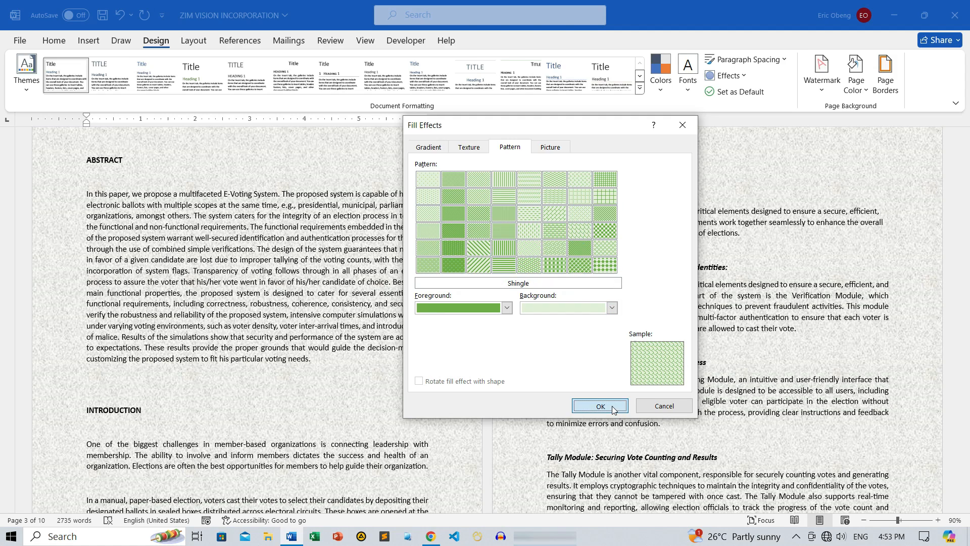
{"action": "left_click", "coordinate": [599, 406]}
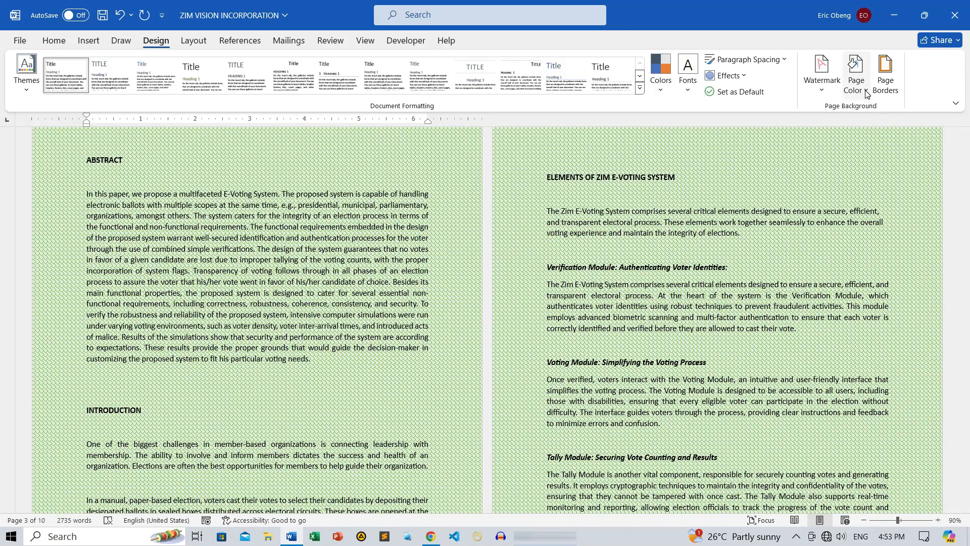
{"action": "left_click", "coordinate": [856, 75]}
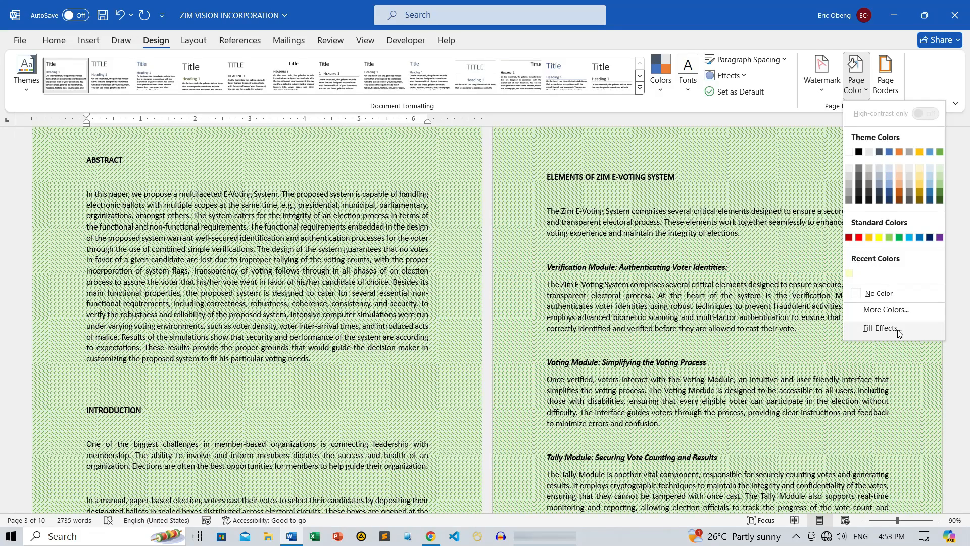
Set the local colourful wavy wallpaper image as the page background picture
{"action": "left_click", "coordinate": [880, 327]}
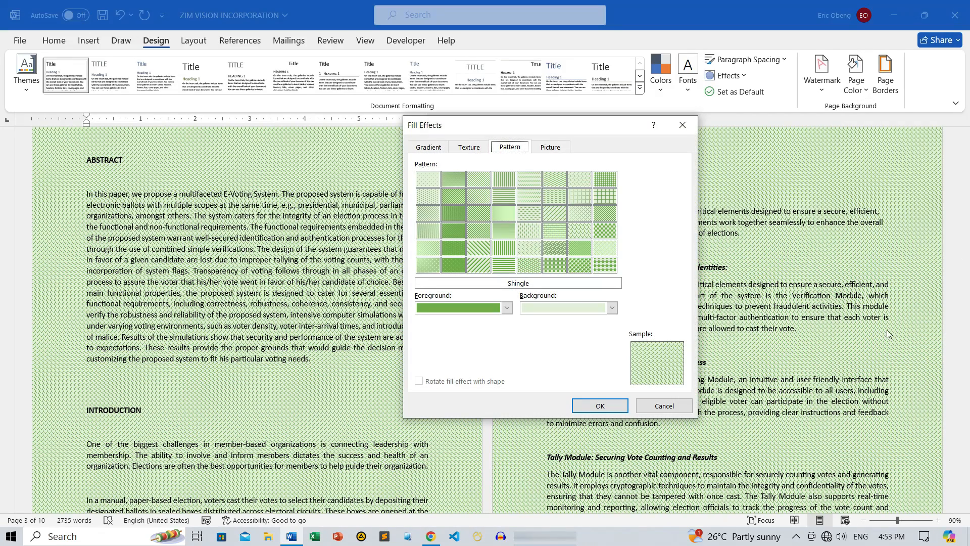
{"action": "left_click", "coordinate": [550, 147]}
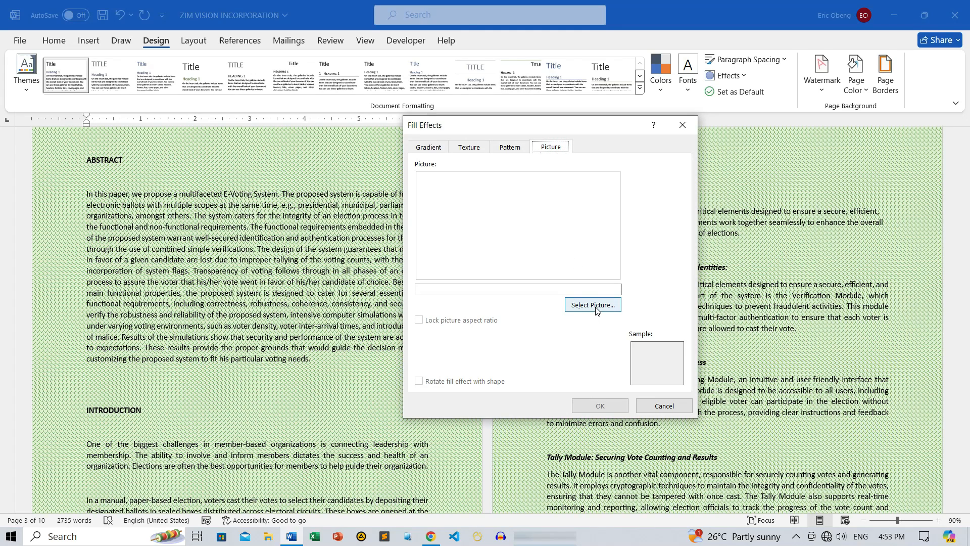
{"action": "left_click", "coordinate": [592, 304]}
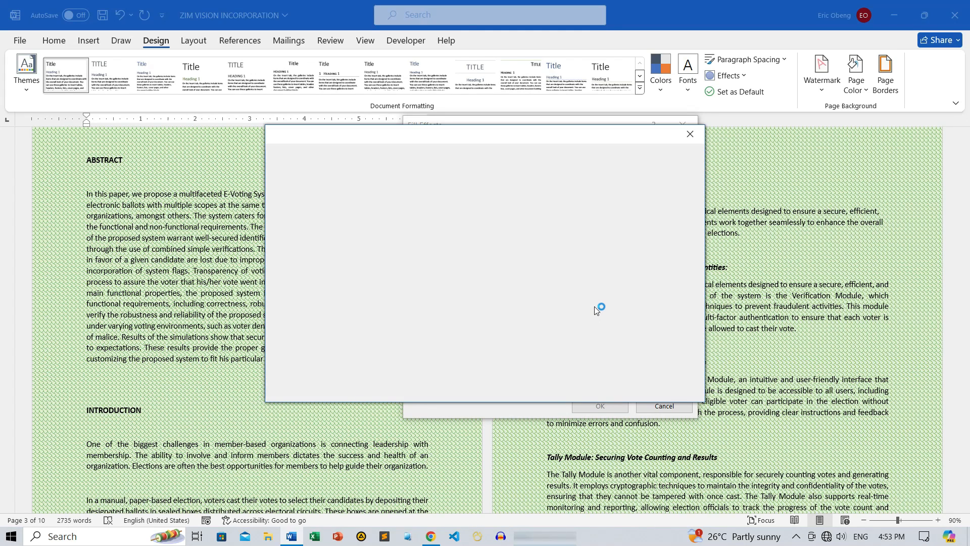
{"action": "mouse_move", "coordinate": [445, 235]}
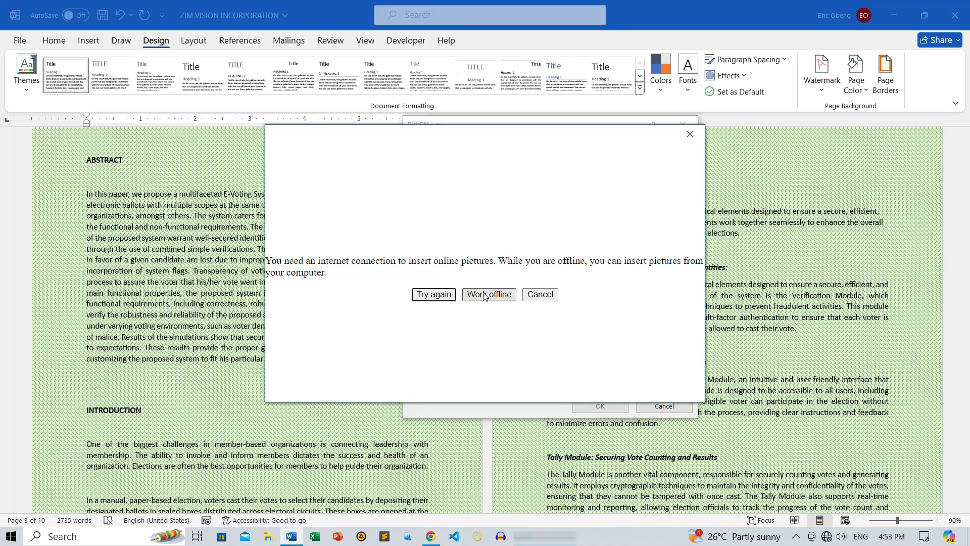
{"action": "left_click", "coordinate": [488, 294]}
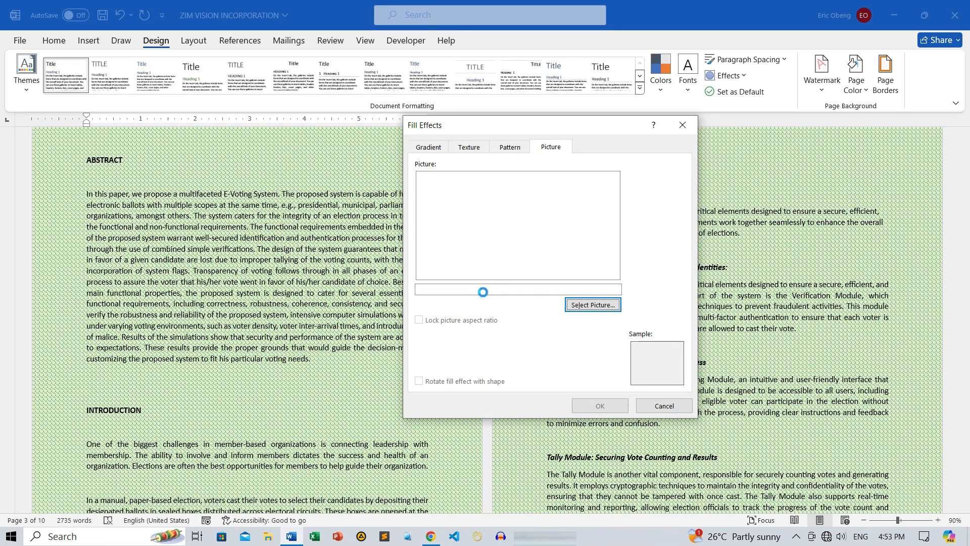
{"action": "left_click", "coordinate": [591, 305]}
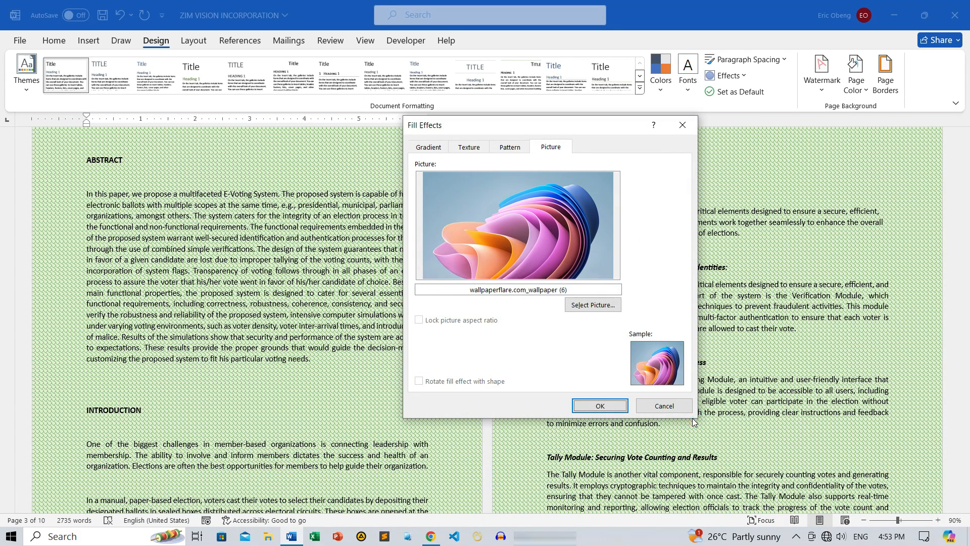
{"action": "left_click", "coordinate": [598, 405]}
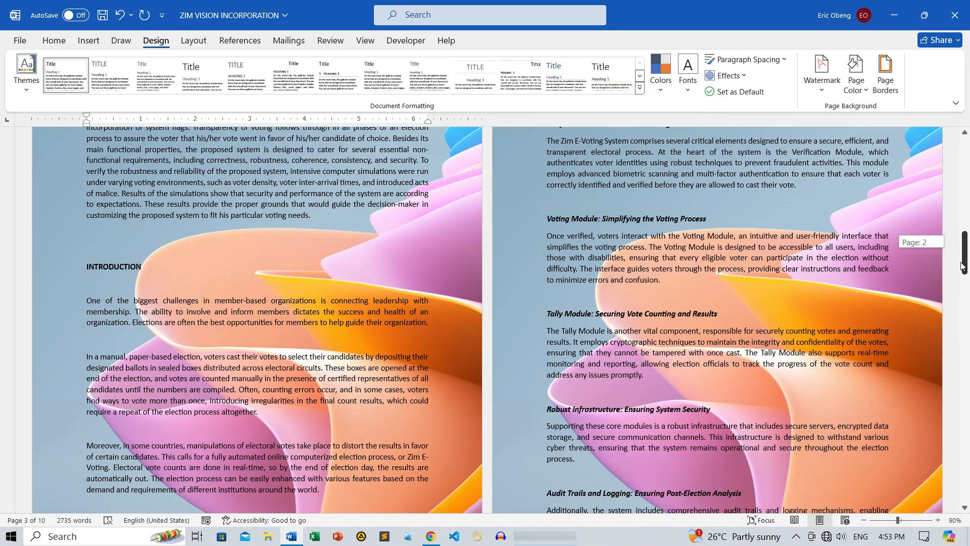
{"action": "scroll", "scroll_direction": "down", "scroll_amount": 3}
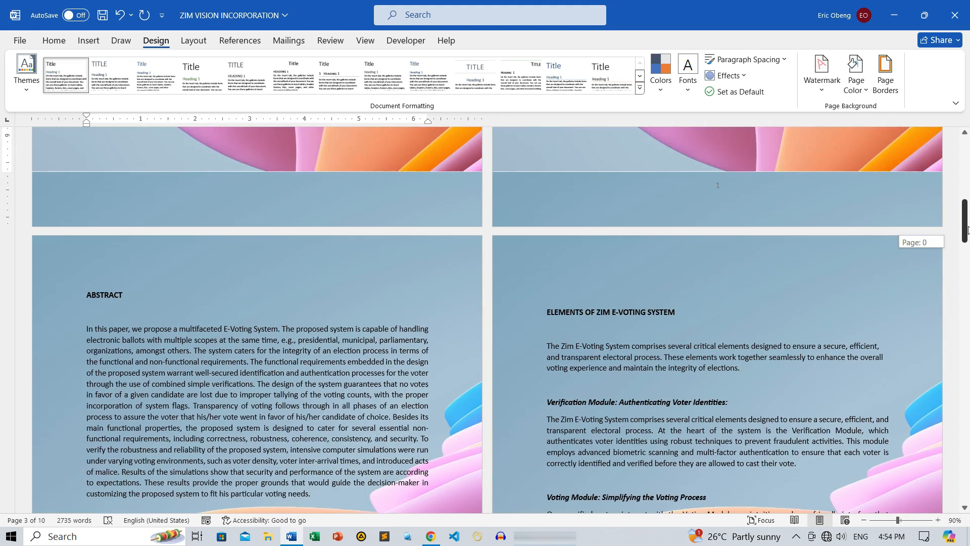
{"action": "scroll", "scroll_direction": "down", "scroll_amount": 3}
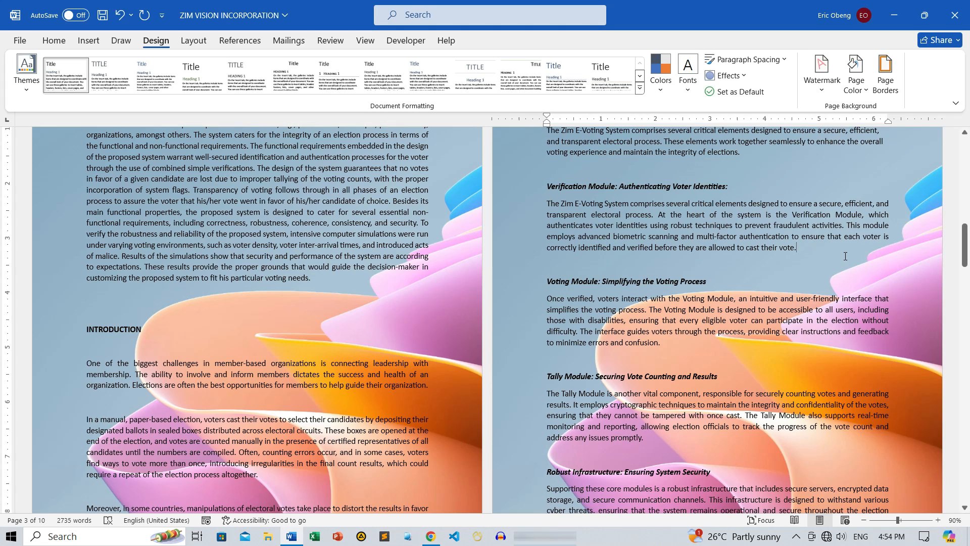
{"action": "left_click", "coordinate": [855, 74]}
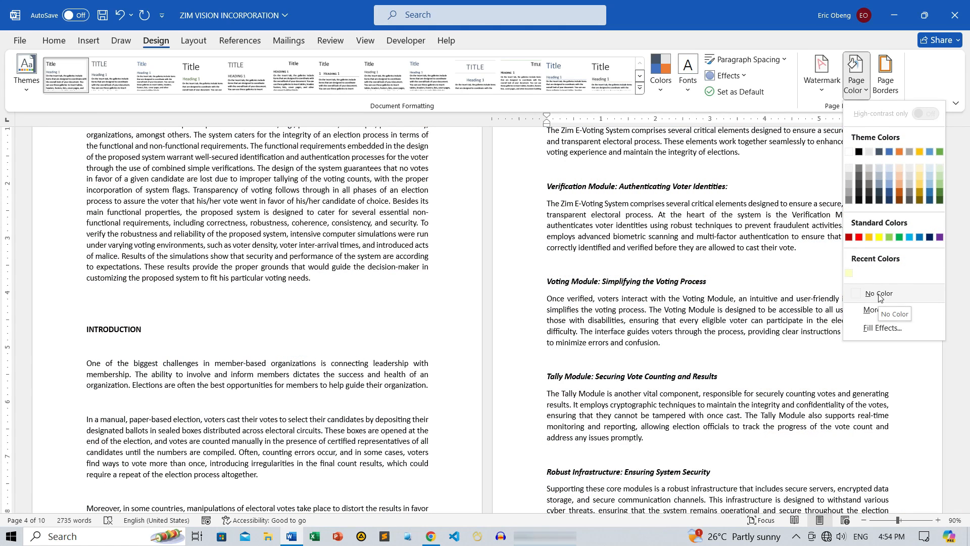
Set Page Color to No Color so the pages return to plain white
{"action": "left_click", "coordinate": [879, 293]}
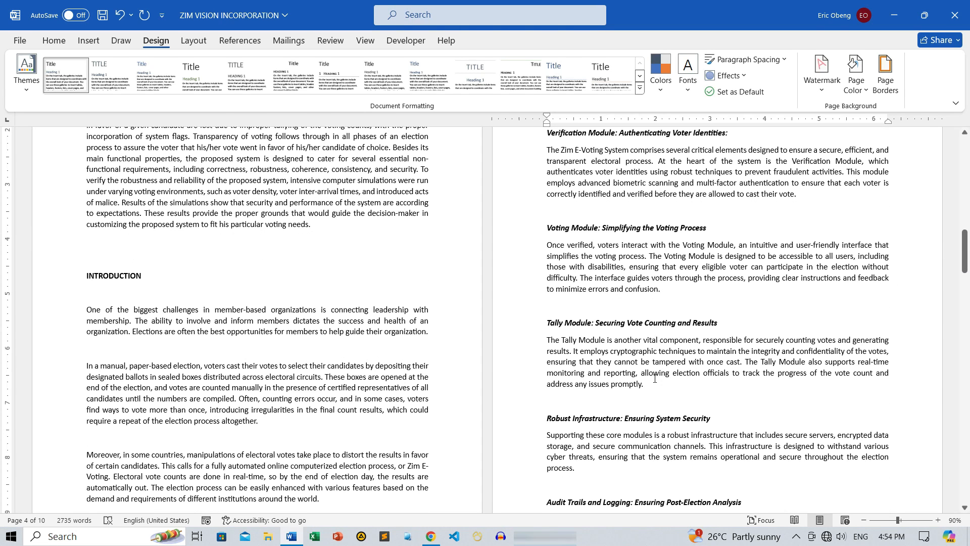
{"action": "left_click", "coordinate": [706, 227]}
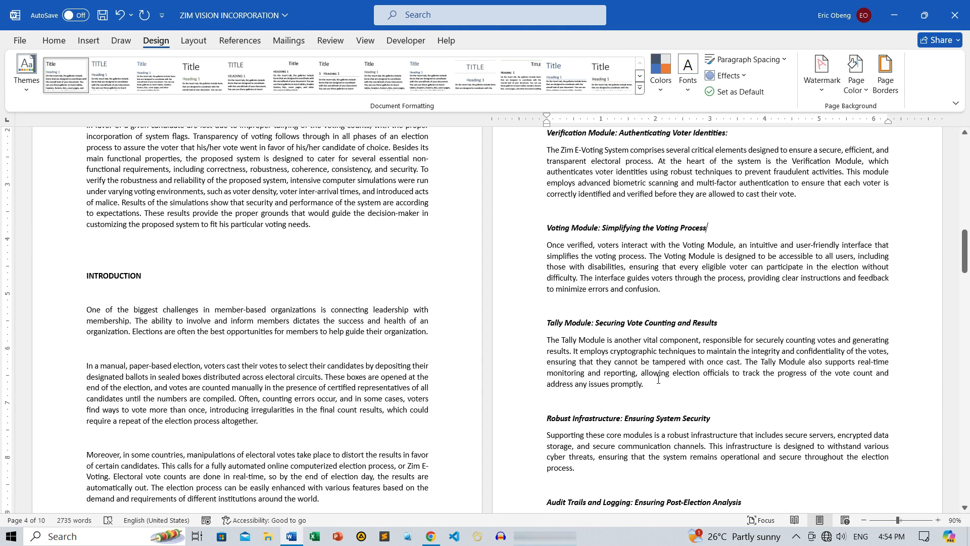